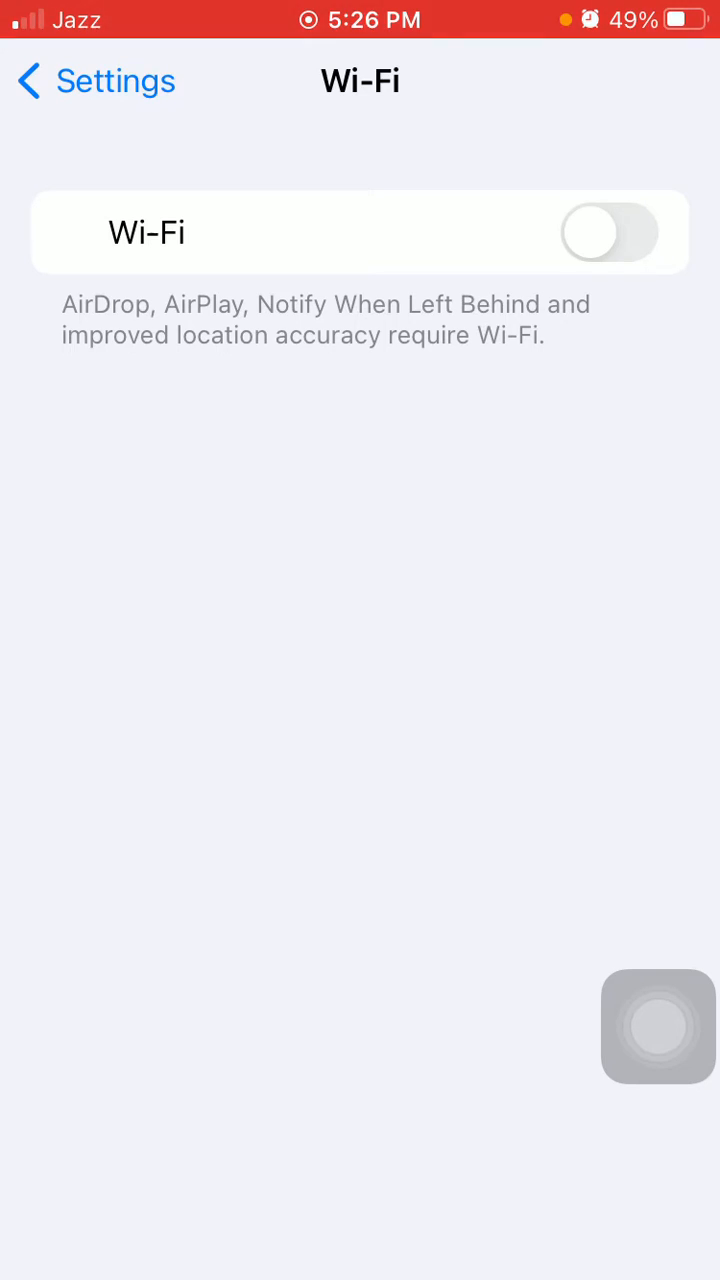
Switch Wi-Fi back on so the iPhone reconnects.
click(608, 232)
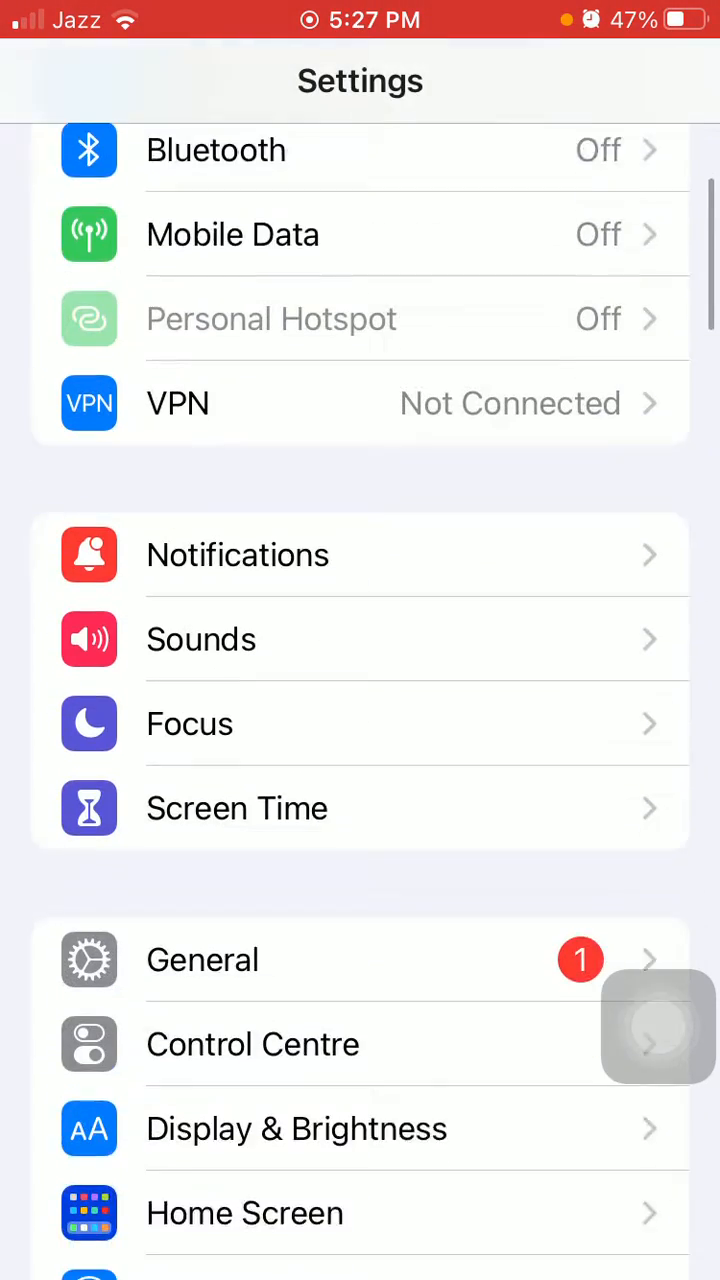
Go into General and scroll to the Transfer or Reset iPhone option.
click(202, 960)
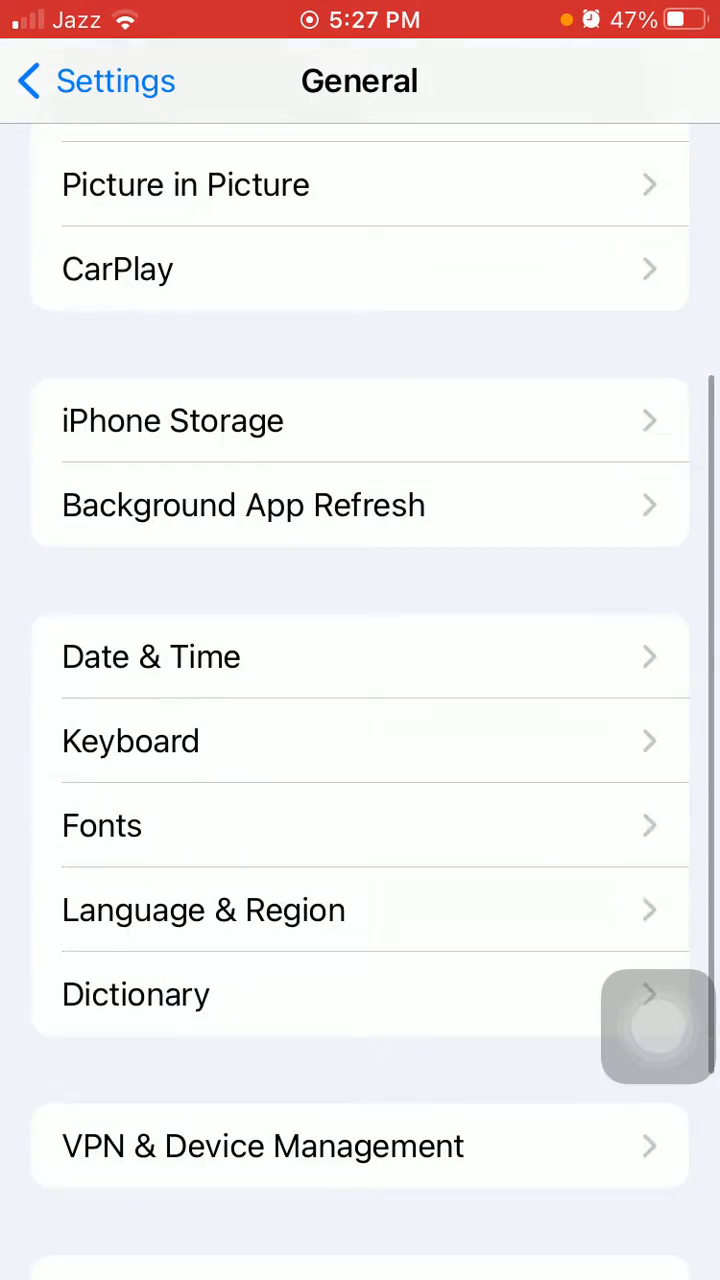
click(172, 420)
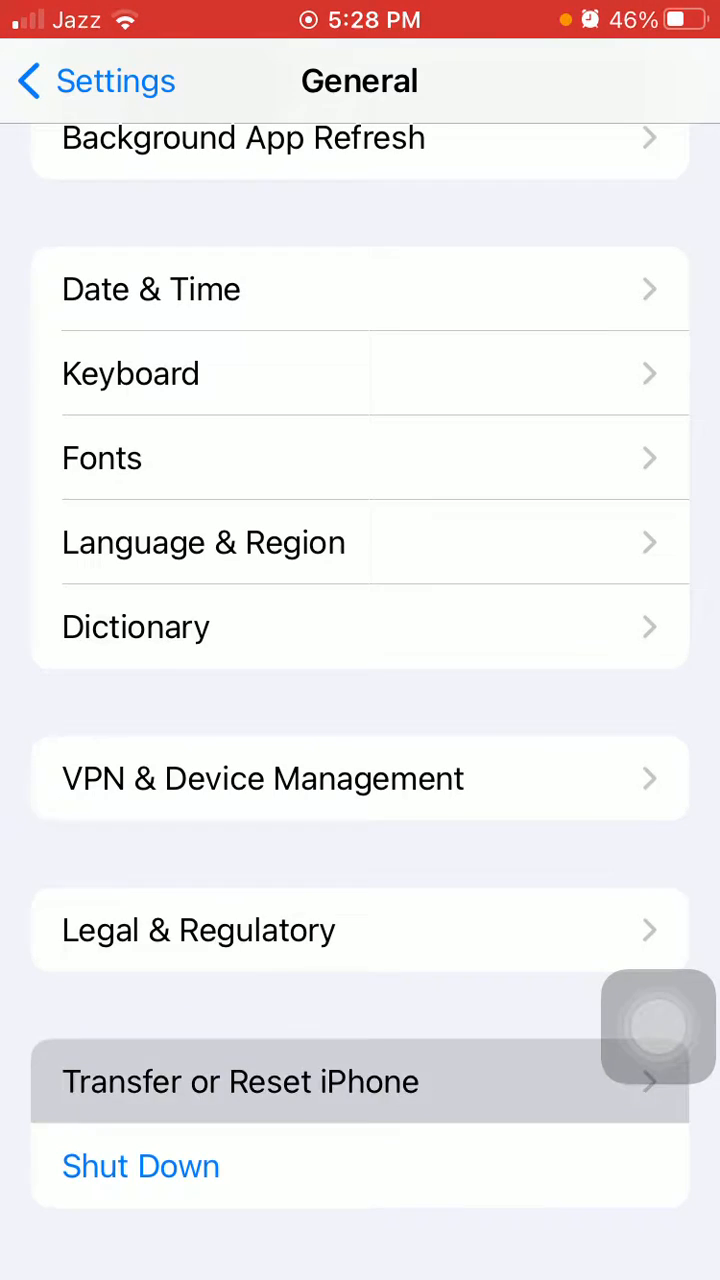
Start a Reset All Settings from Transfer or Reset iPhone.
click(240, 1080)
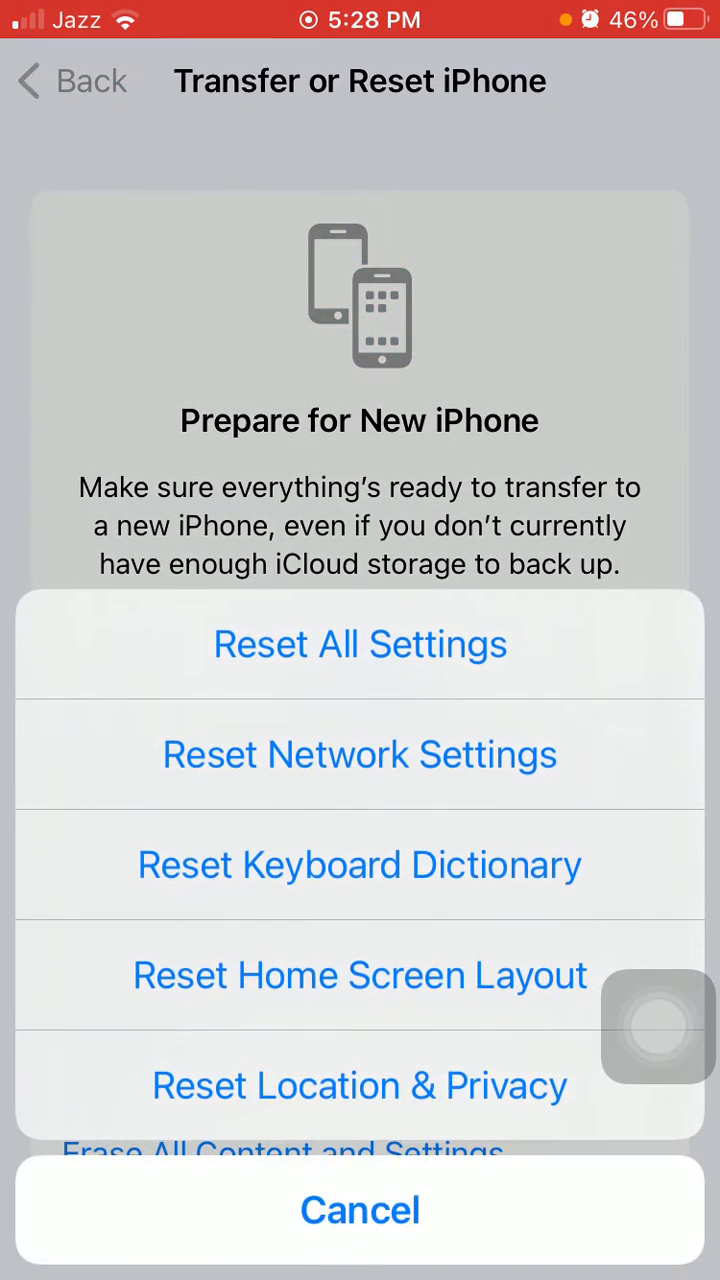
click(360, 644)
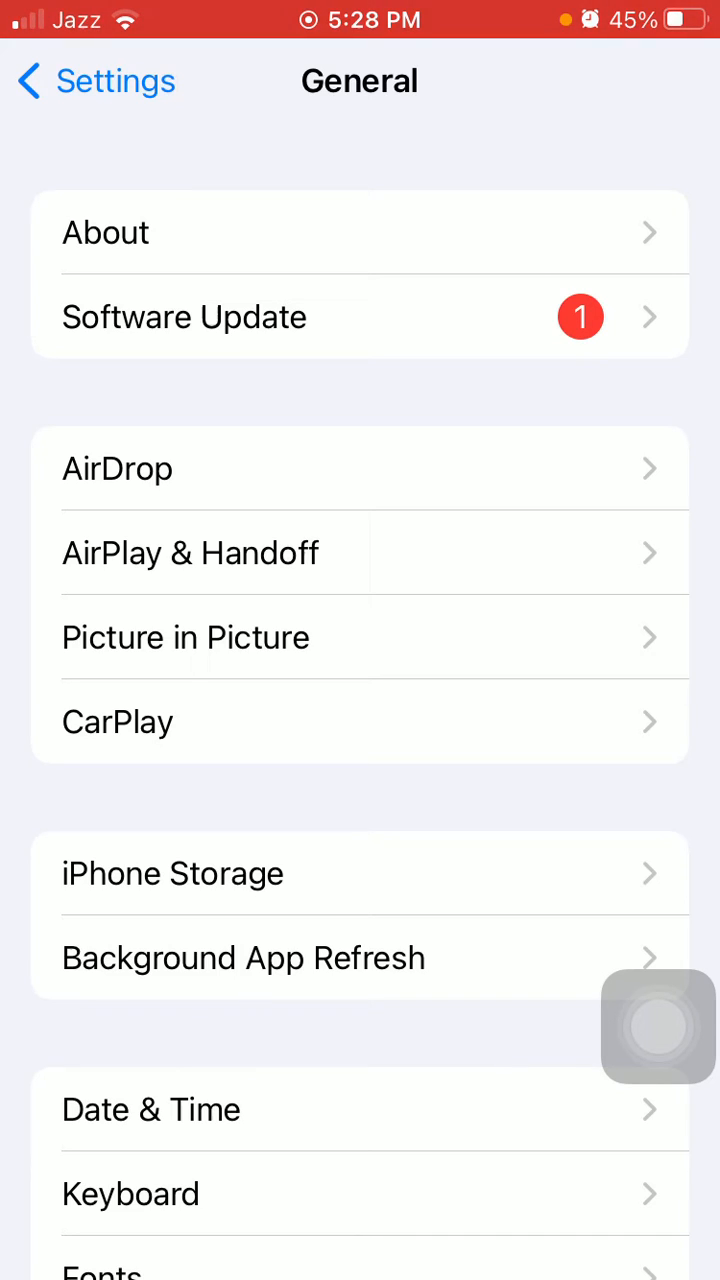
click(184, 316)
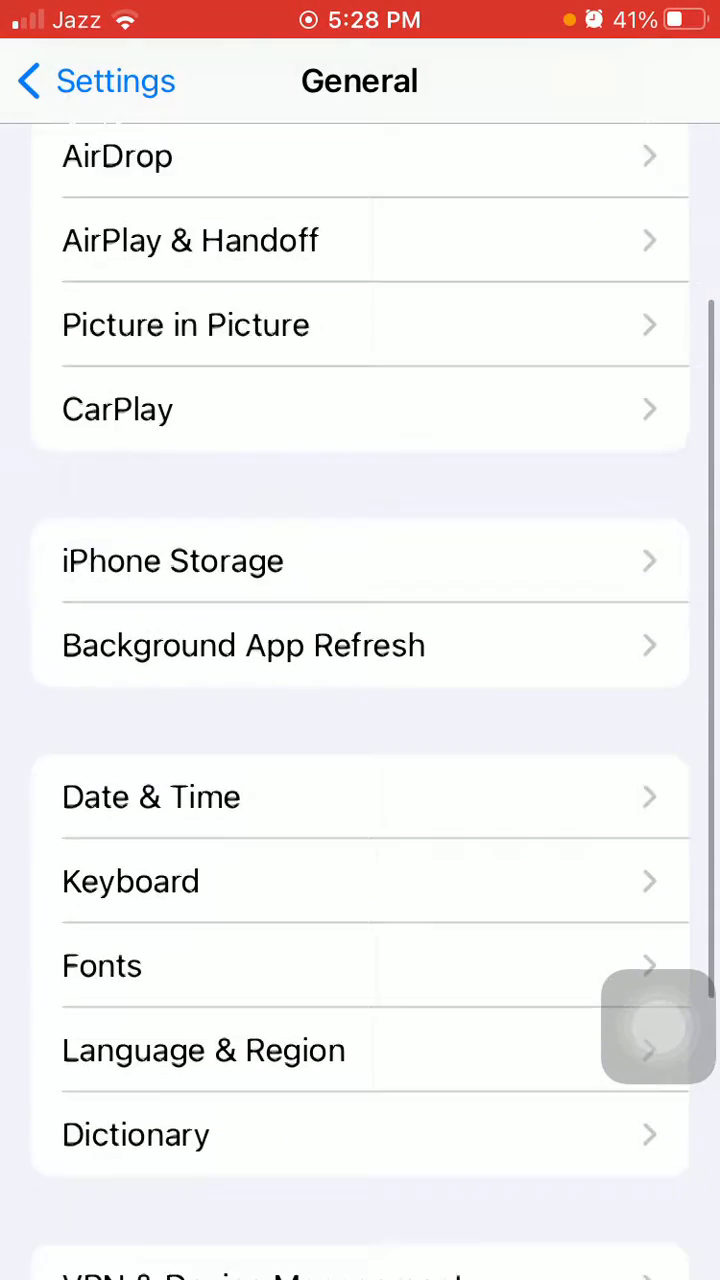
click(152, 796)
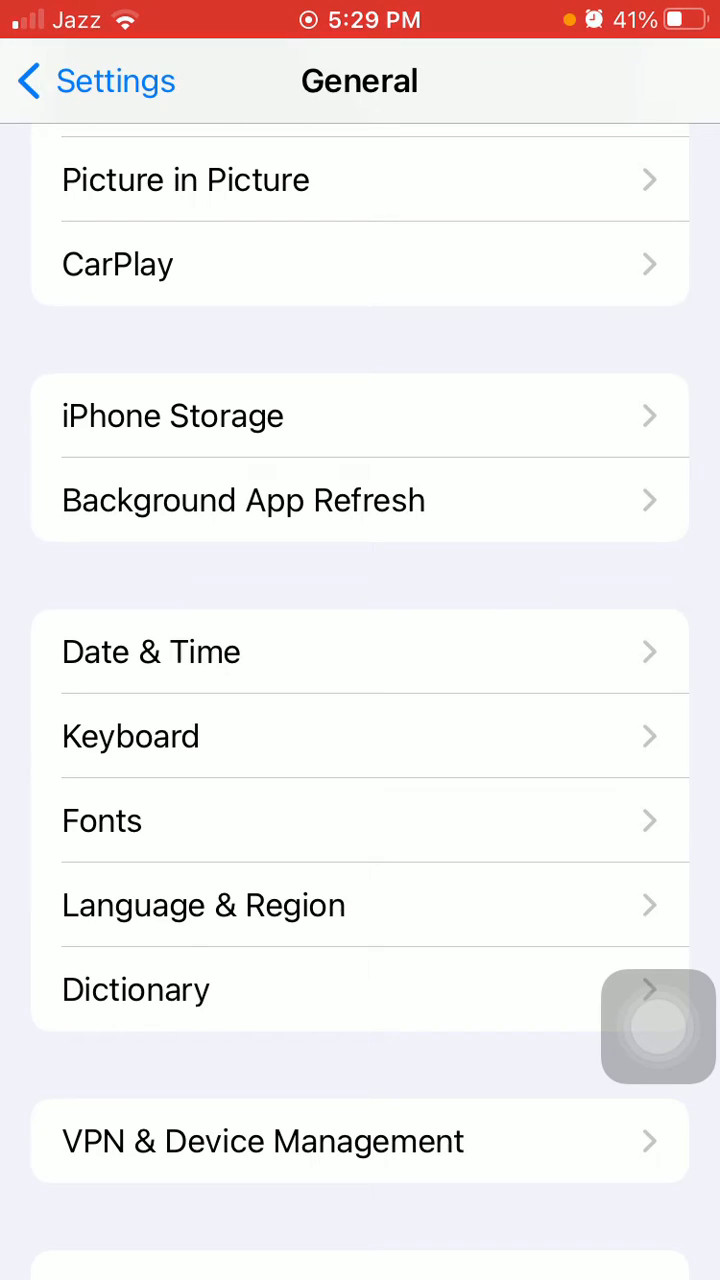
Set Background App Refresh to Wi-Fi & Mobile Data instead of Off.
click(244, 500)
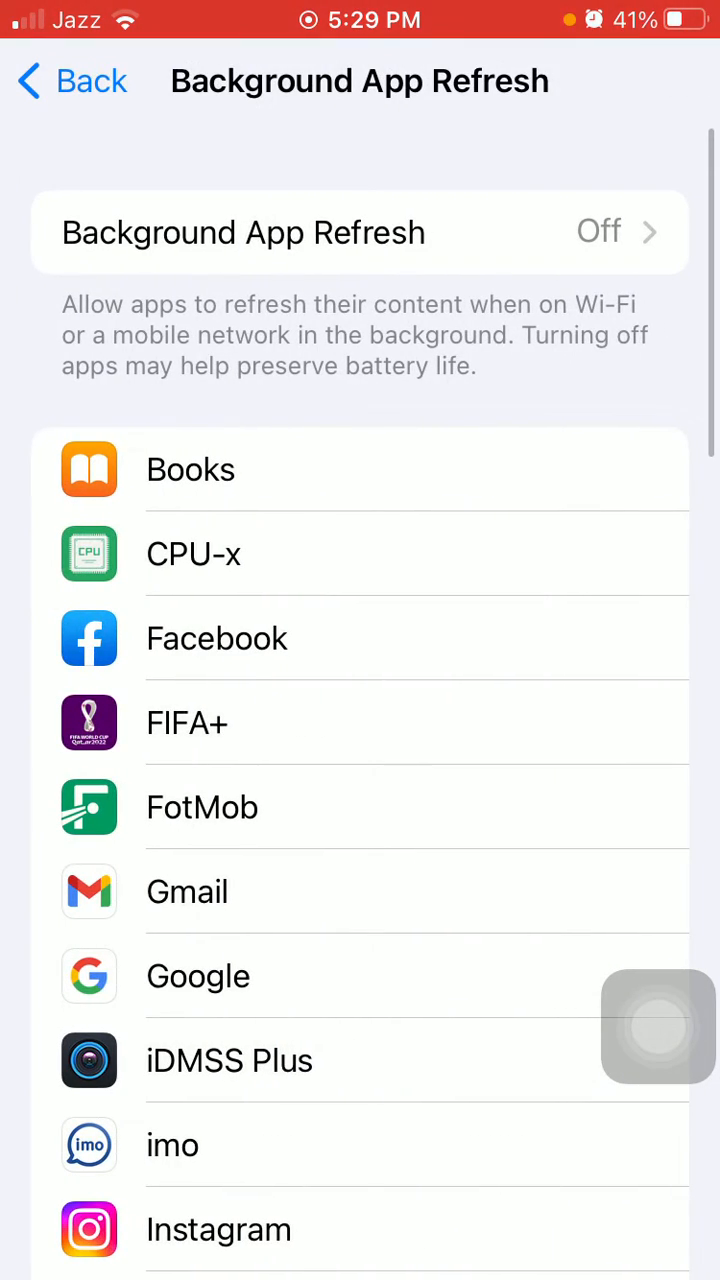
click(360, 232)
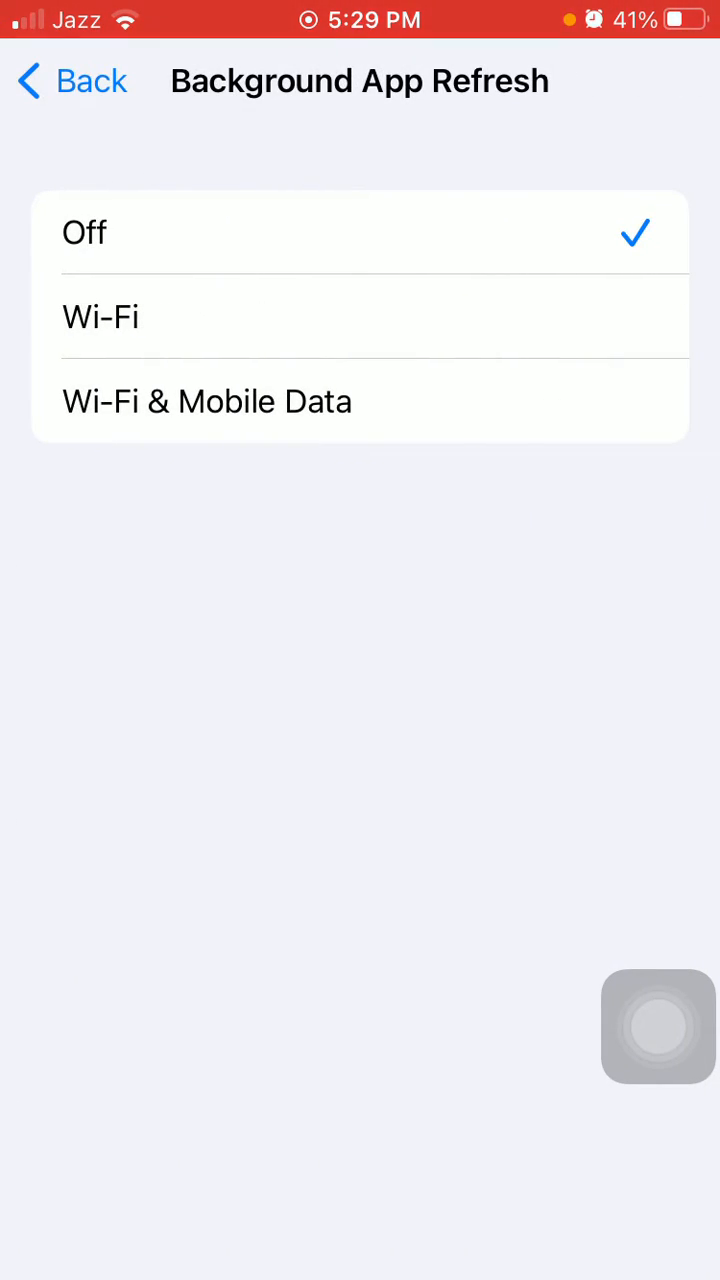
click(206, 400)
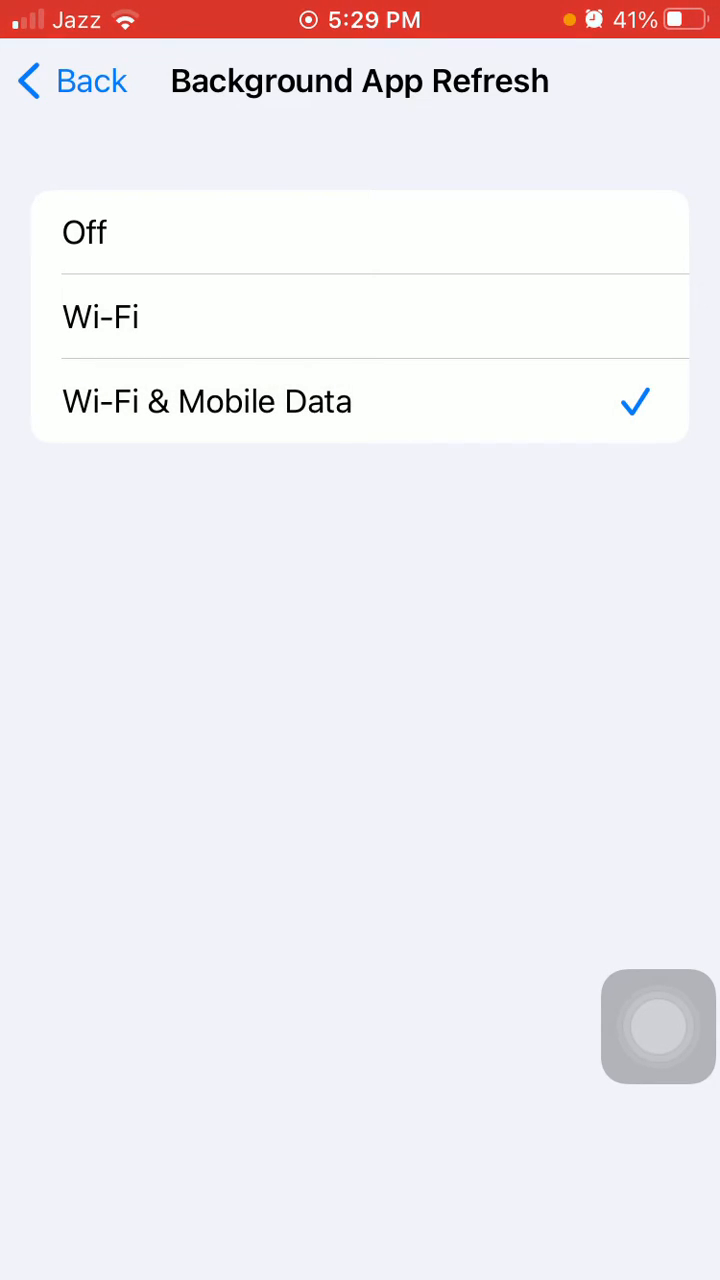